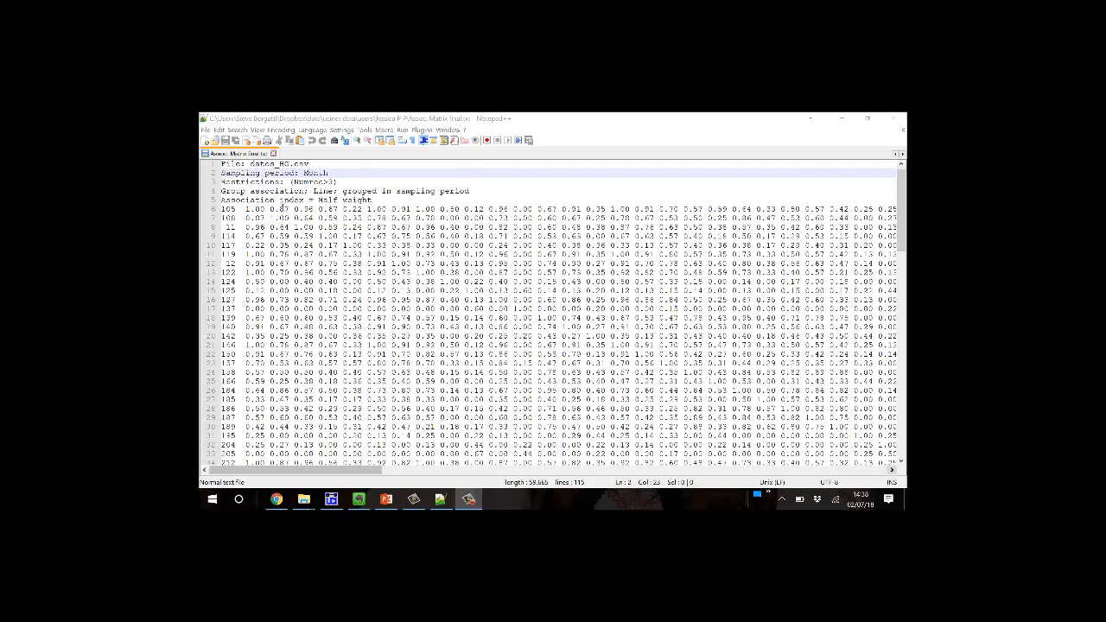
Select the matrix text from its first data row down through the bottom label row.
left_click(285, 164)
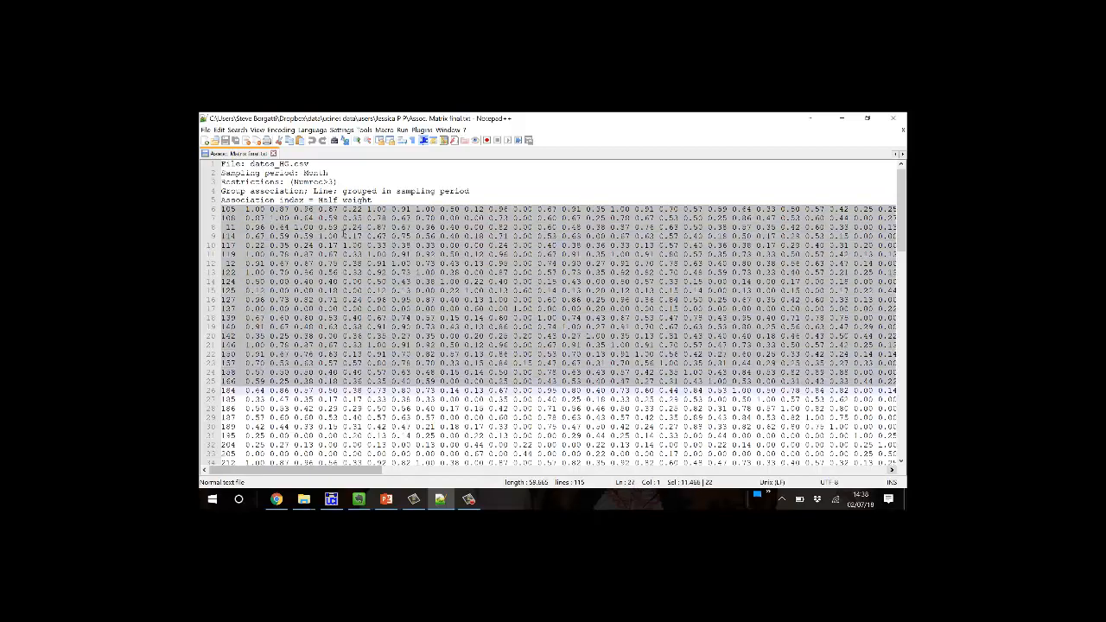
scroll("down", 3)
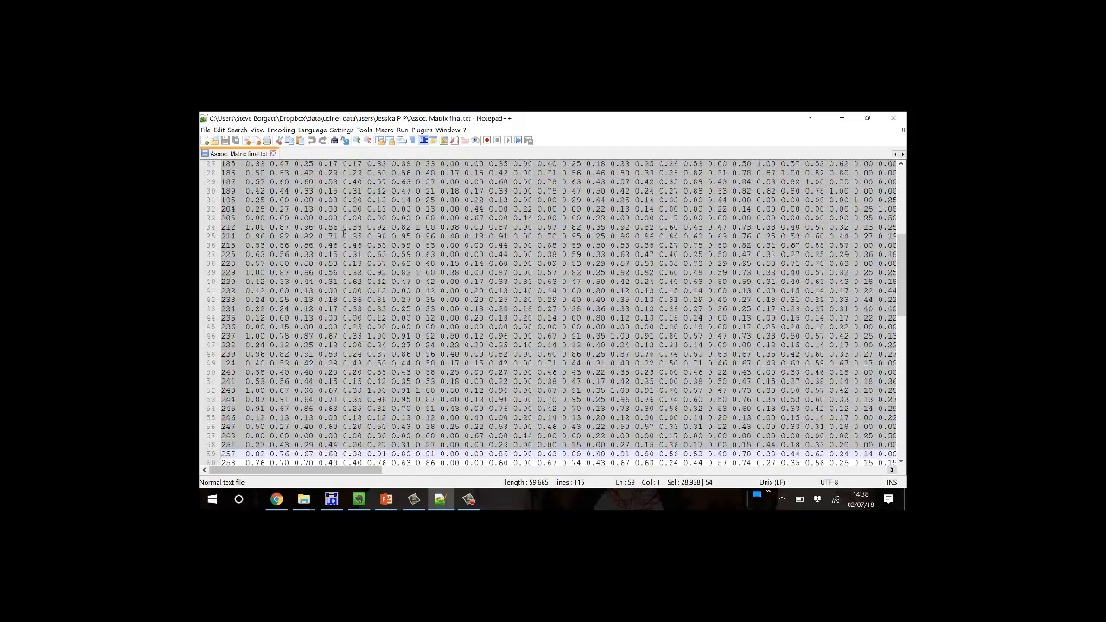
scroll("down", 3)
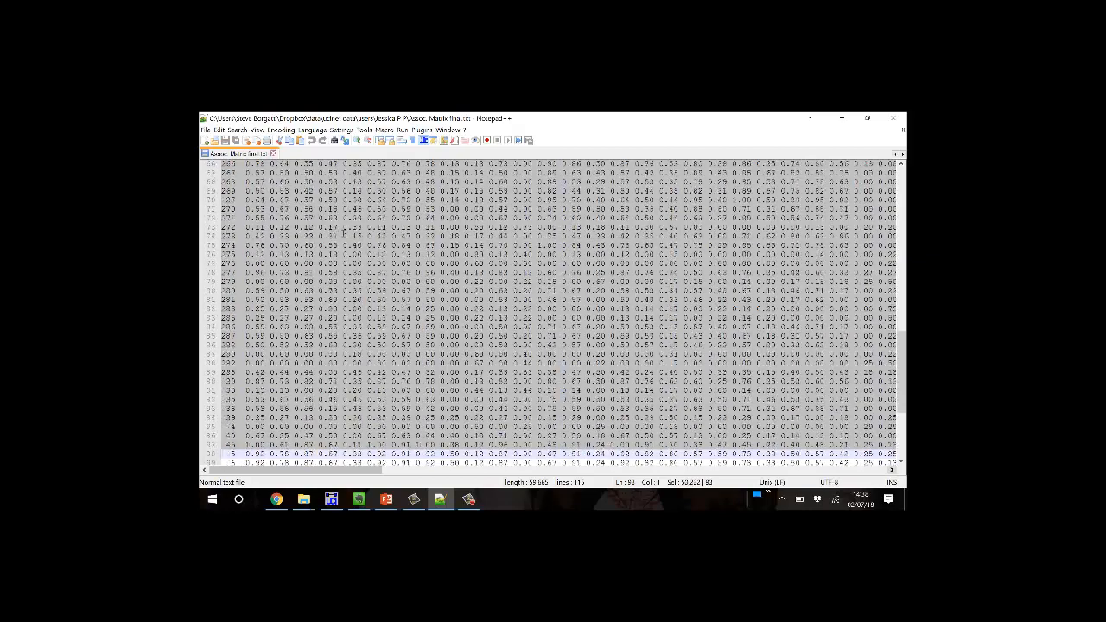
scroll("down", 3)
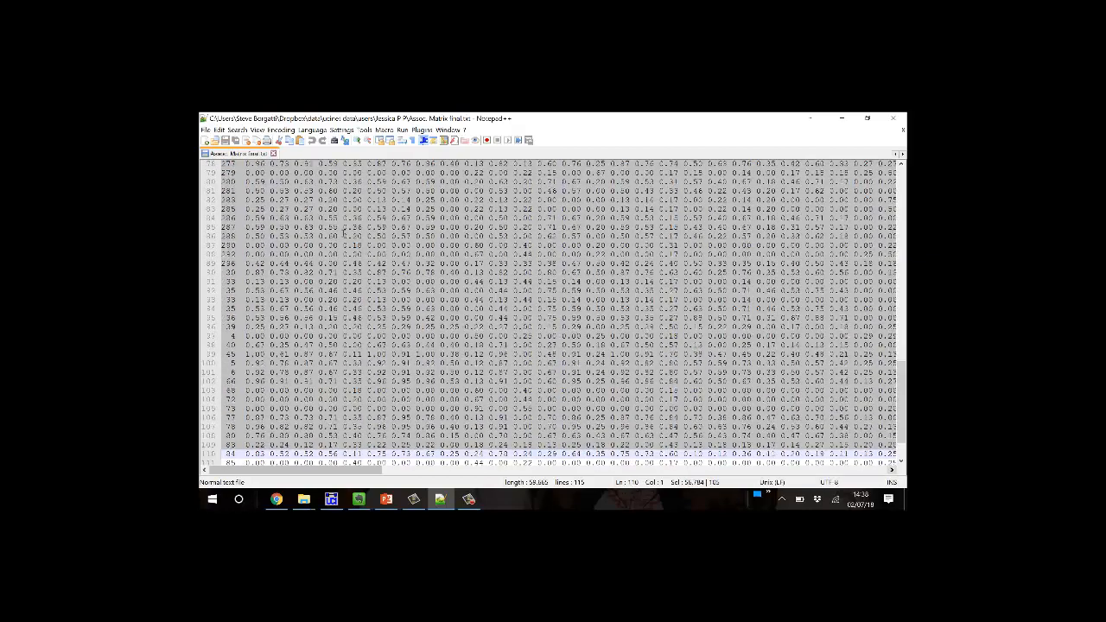
scroll("down", 3)
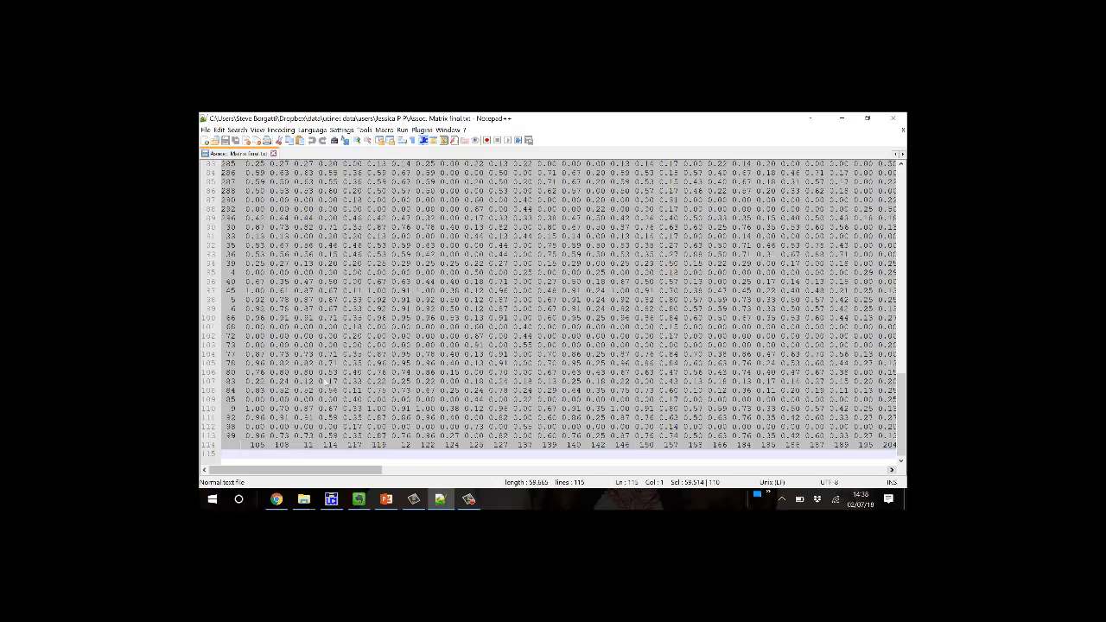
left_click(211, 498)
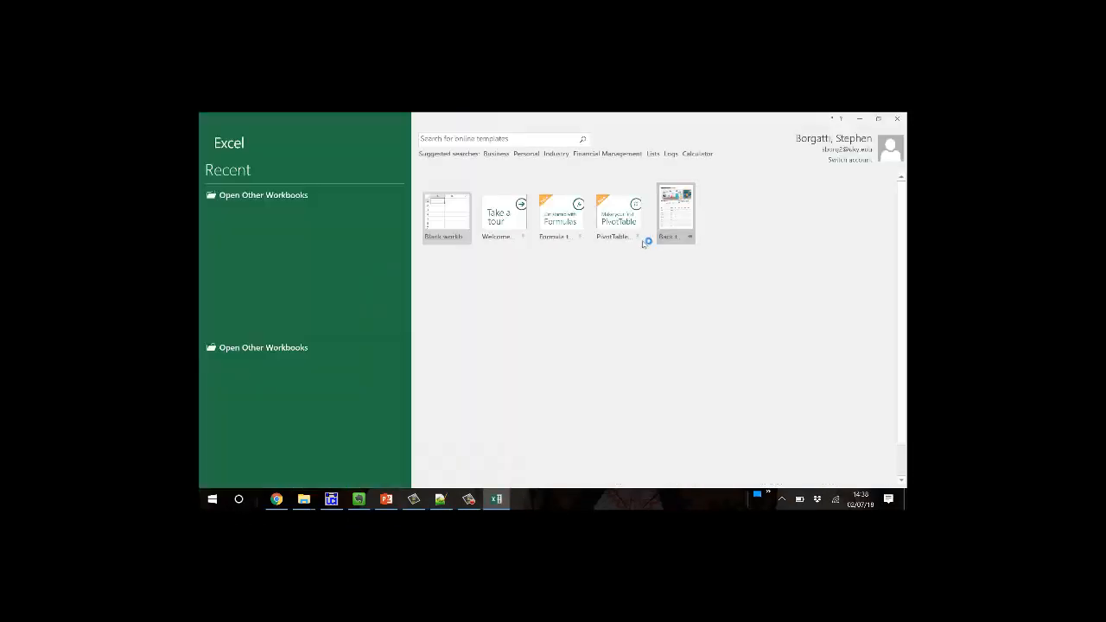
Paste the copied association matrix into a new blank Excel workbook.
left_click(446, 213)
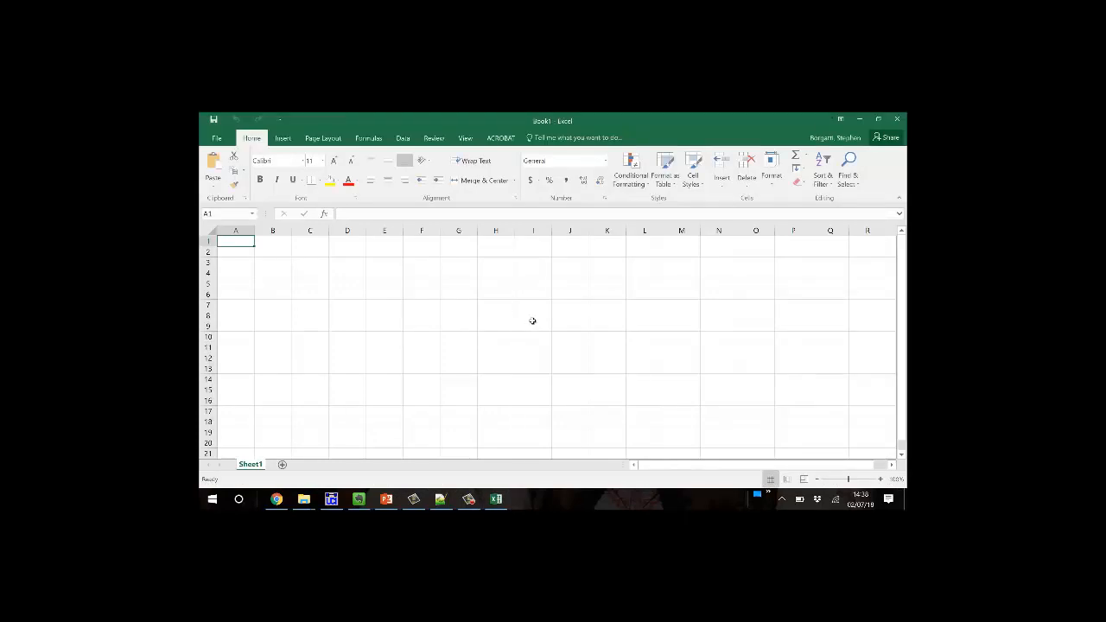
key("ctrl+v")
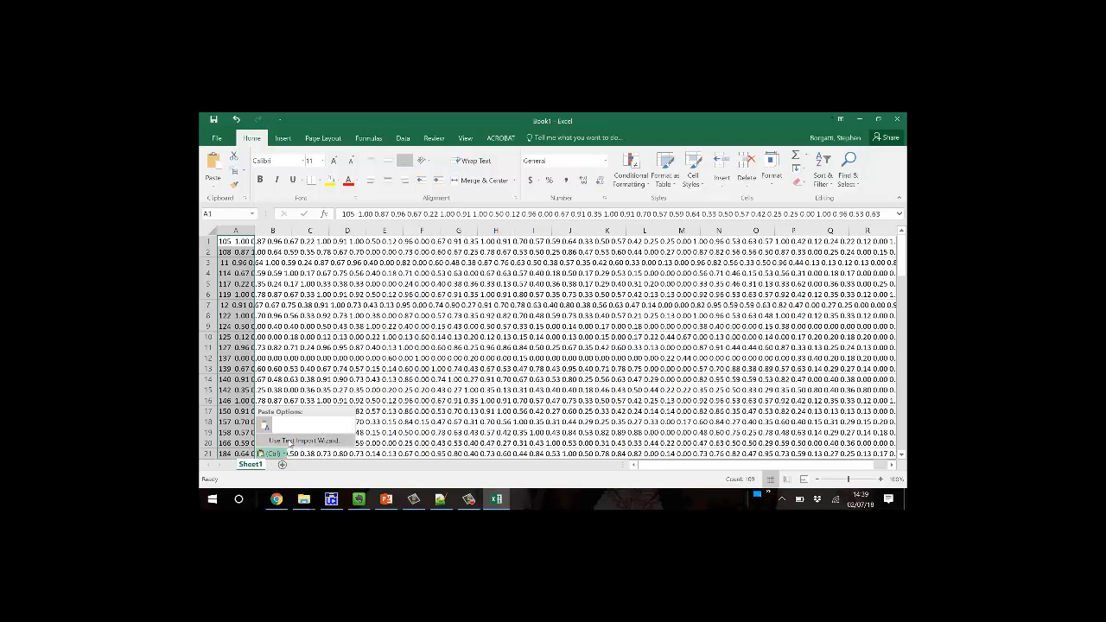
Split the pasted text into columns using the Text Import Wizard with Fixed width.
left_click(302, 440)
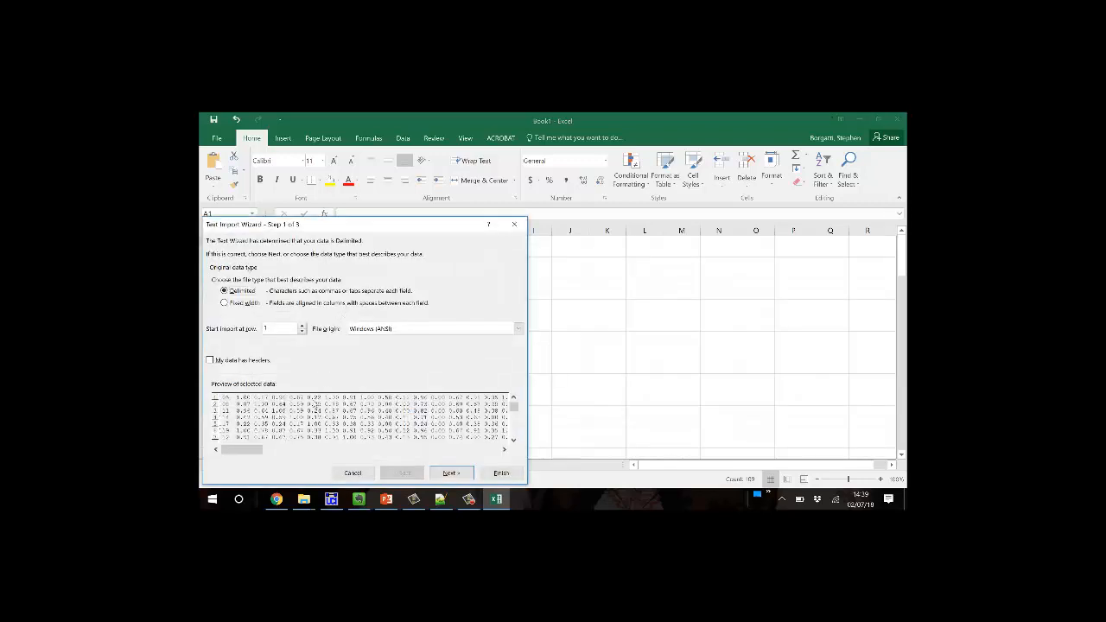
left_click(223, 303)
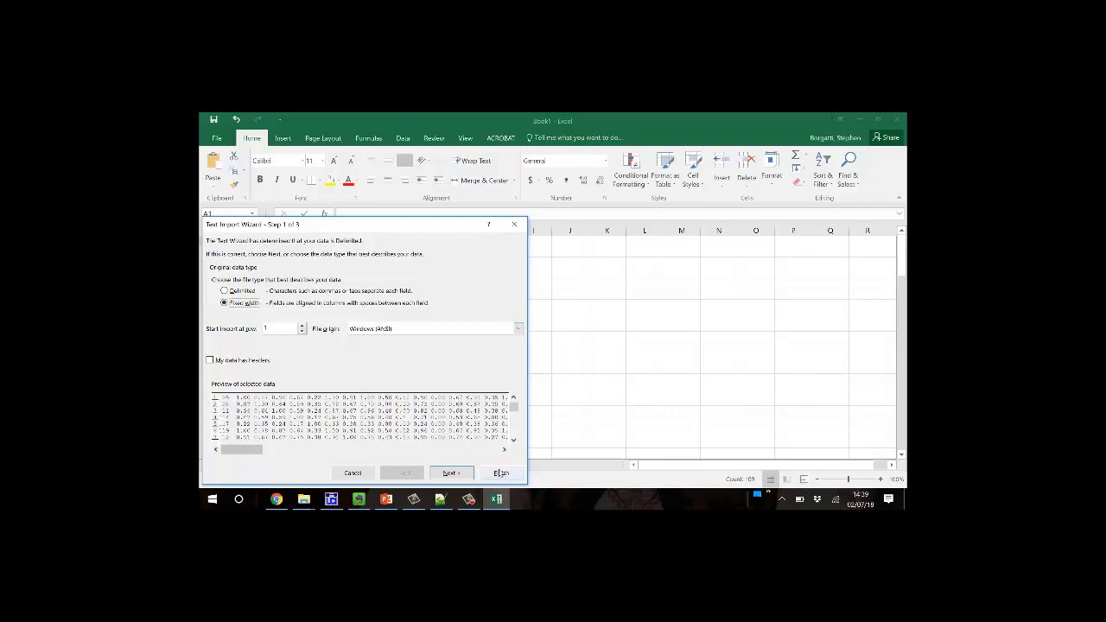
left_click(501, 473)
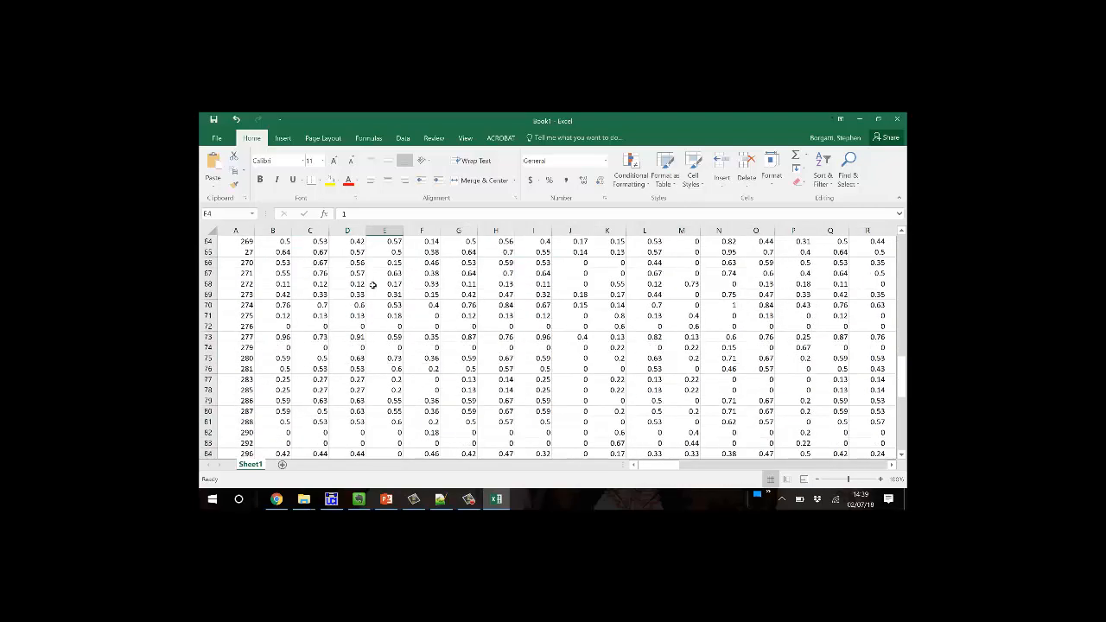
Cut label row 109 from the bottom and insert it above row 1.
scroll("down", 3)
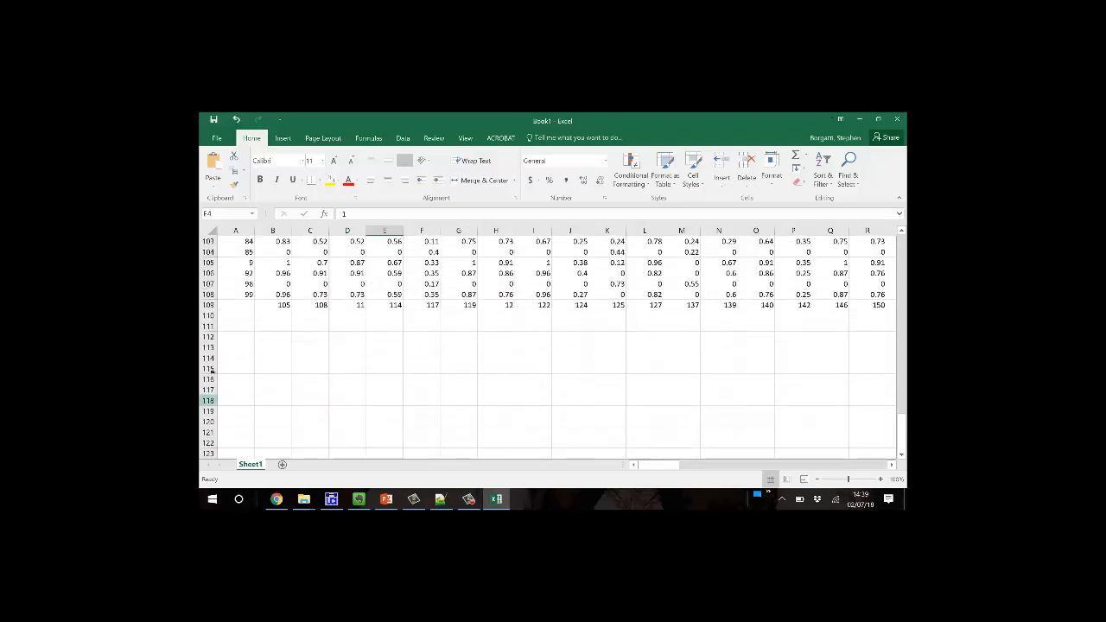
left_click(208, 305)
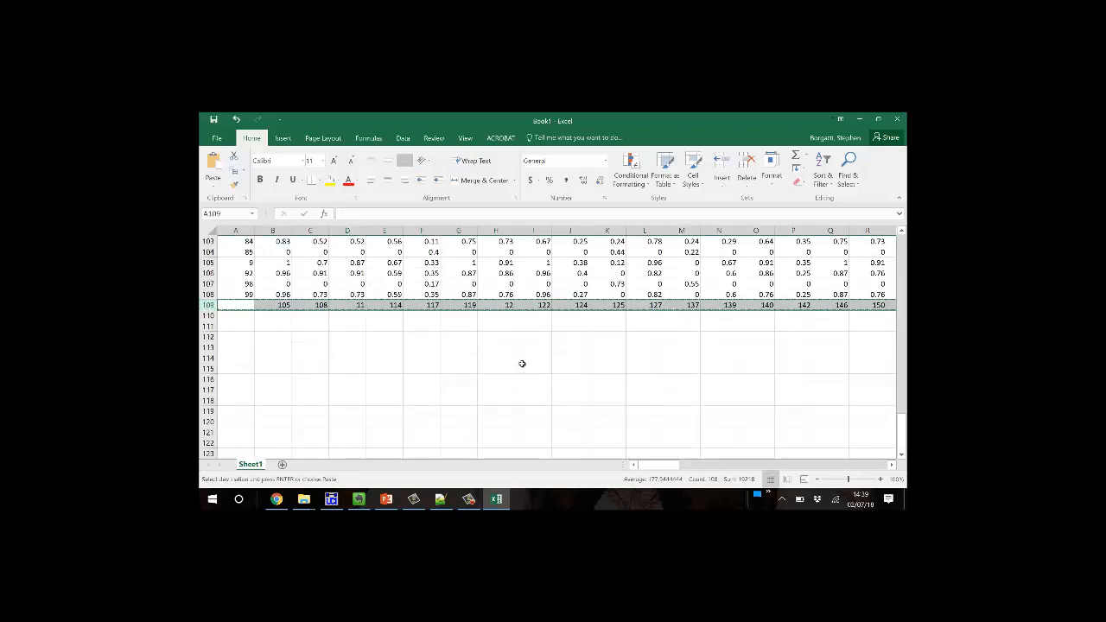
scroll("up", 3)
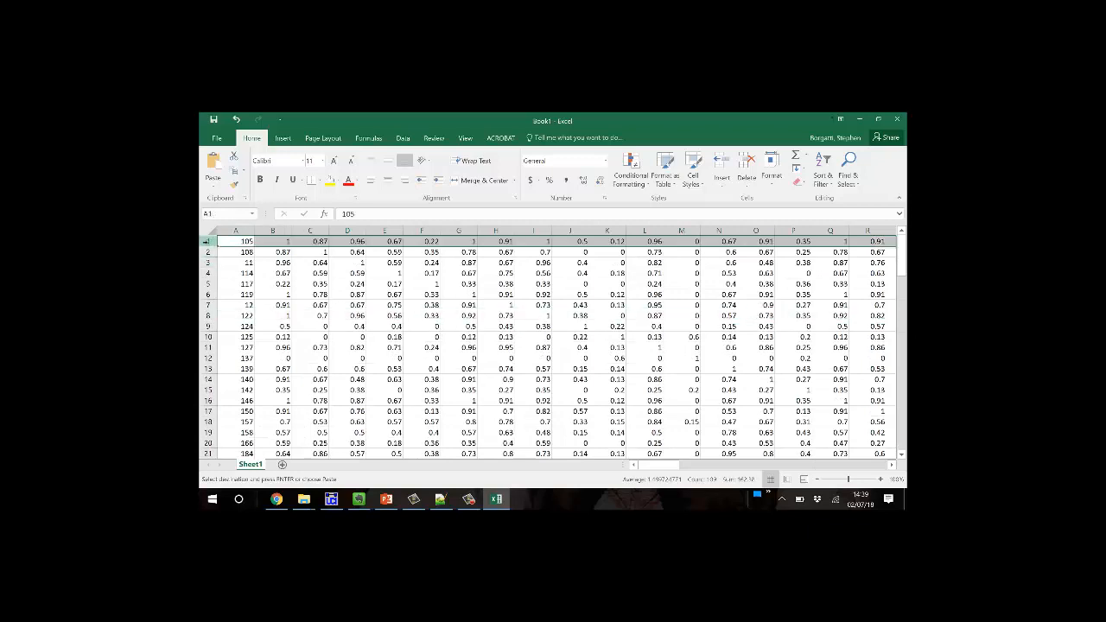
key("Escape")
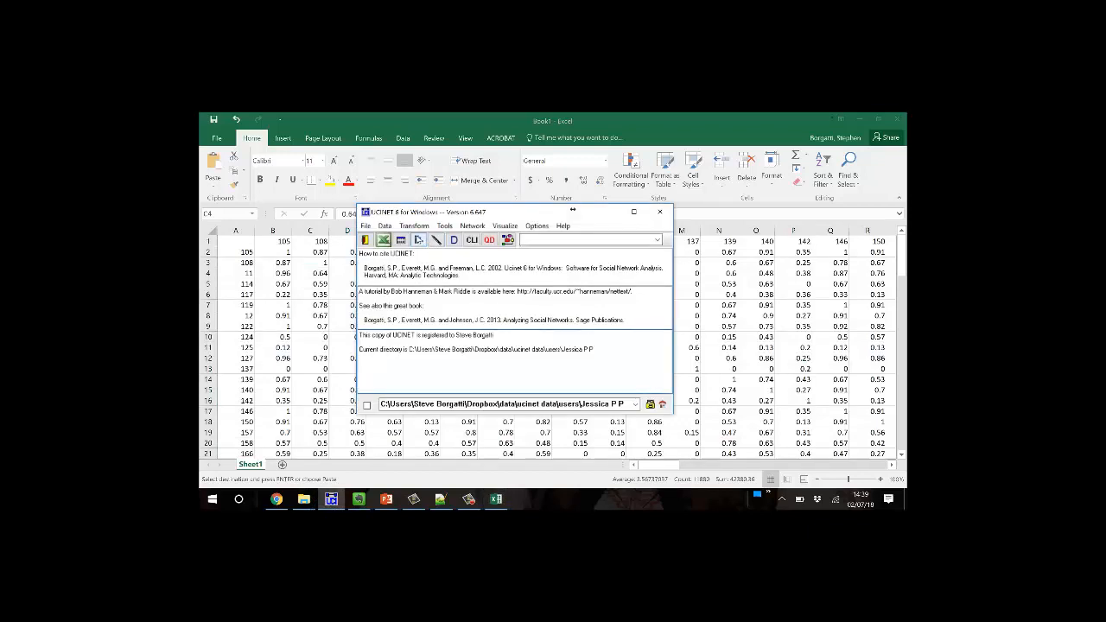
mouse_move(400, 240)
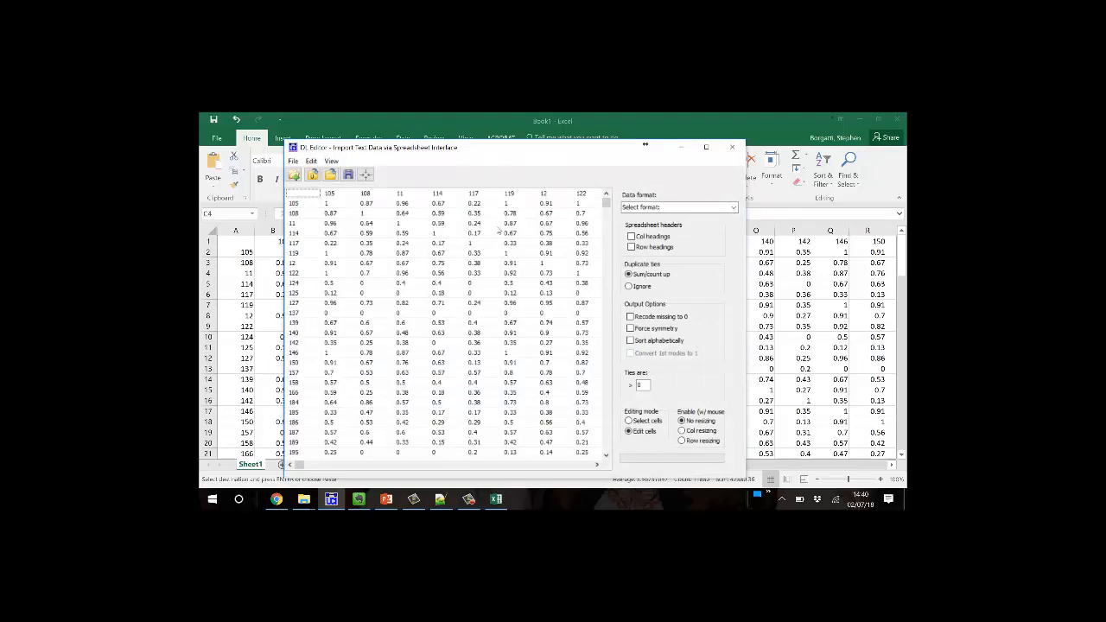
Set the DL Editor format to a labelled Matrix, save it as a dataset, and close the editor.
left_click(733, 207)
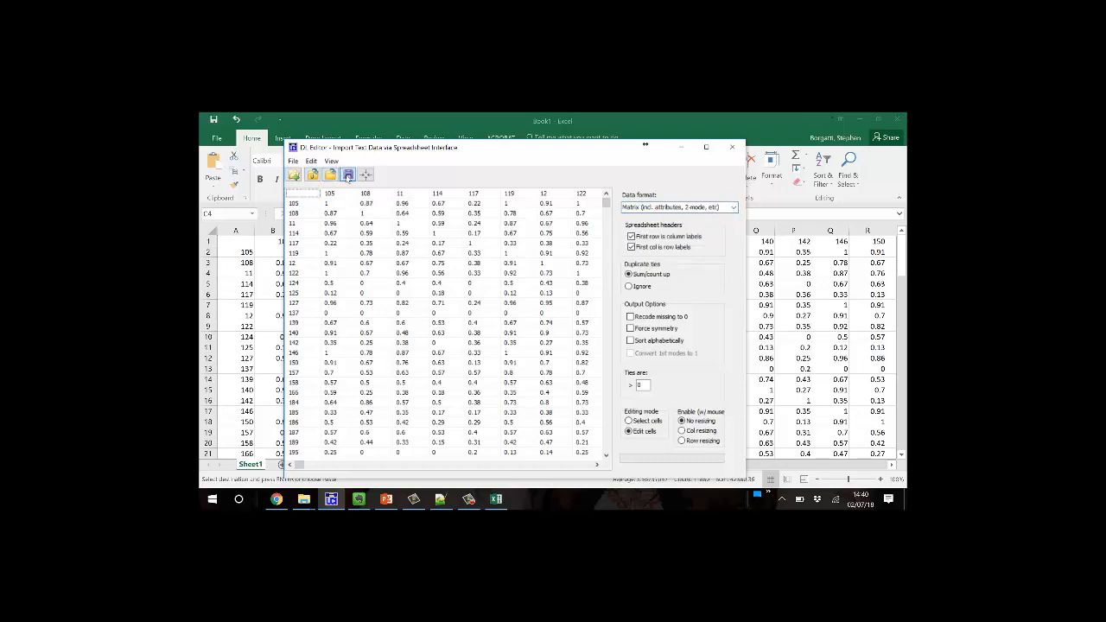
left_click(347, 175)
type("j")
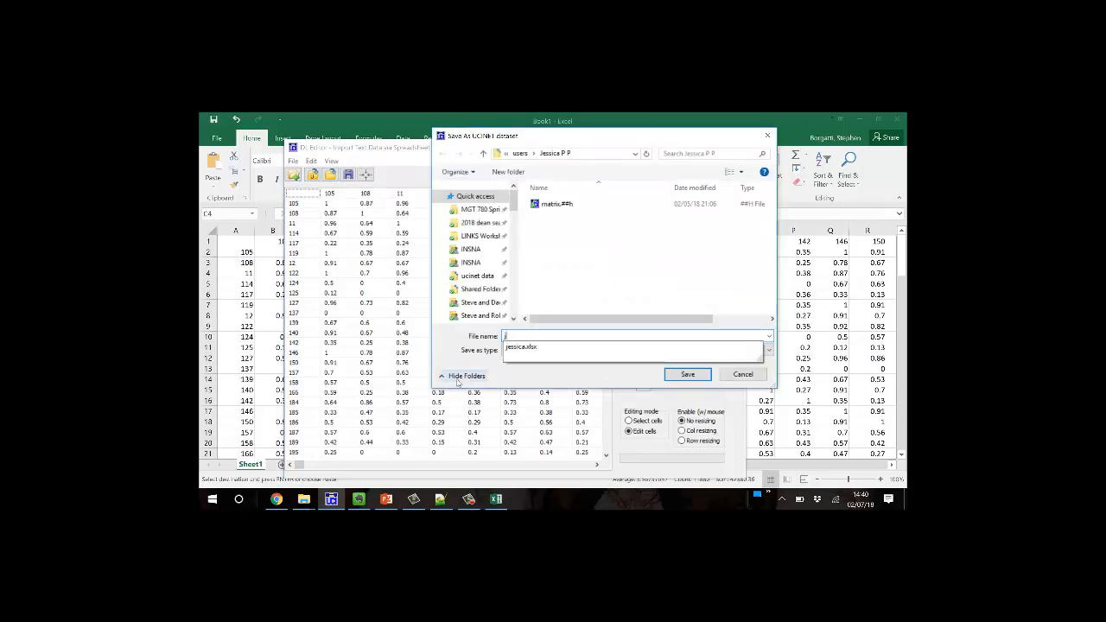
left_click(686, 373)
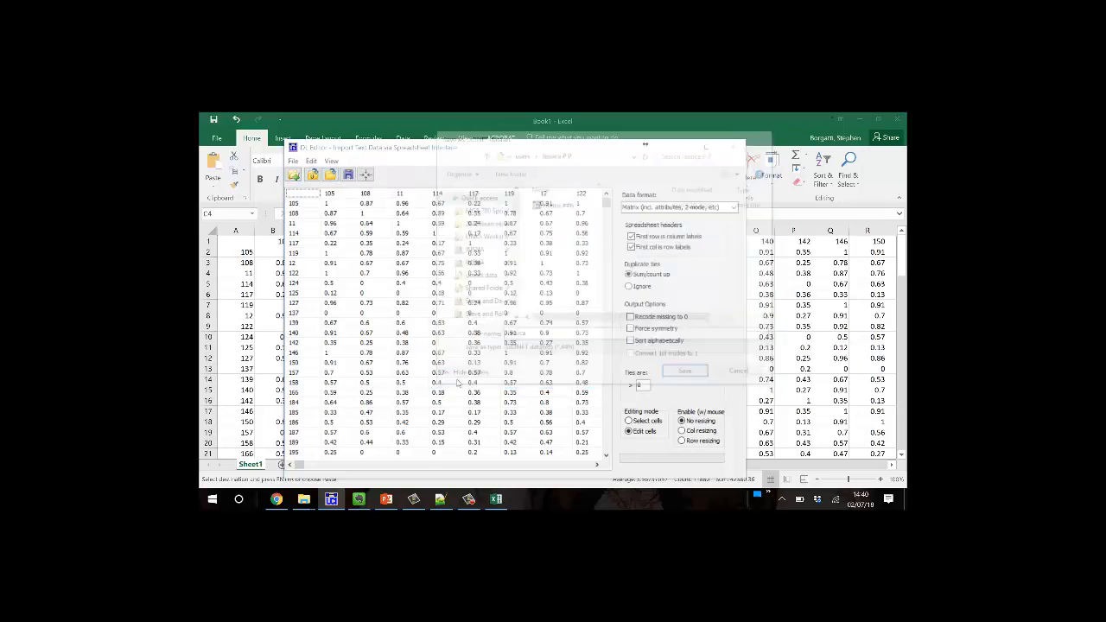
left_click(684, 371)
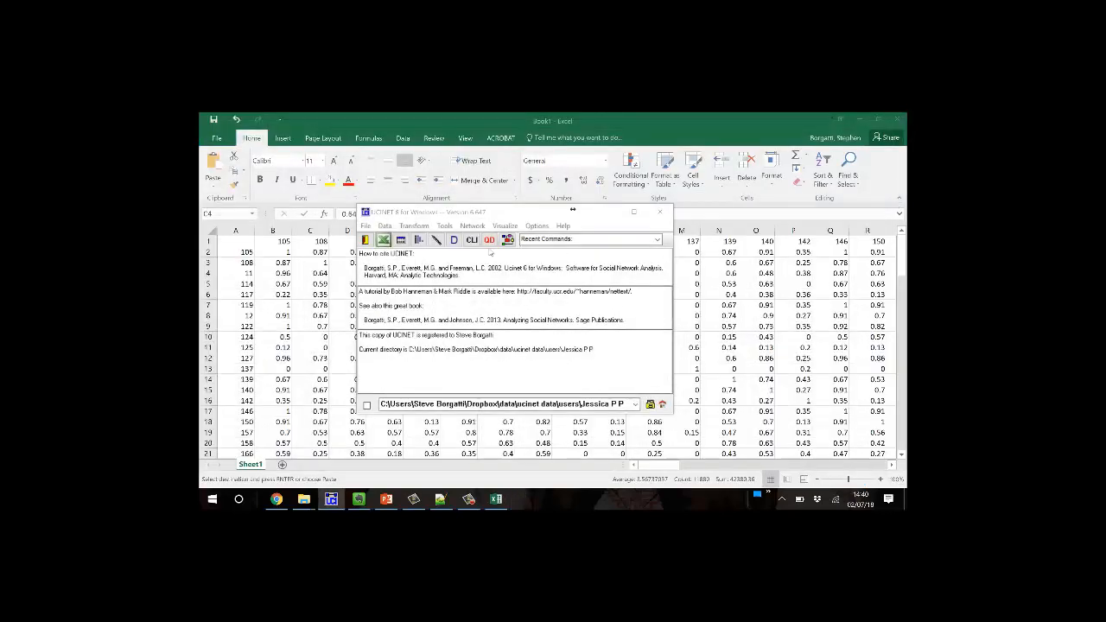
mouse_move(508, 239)
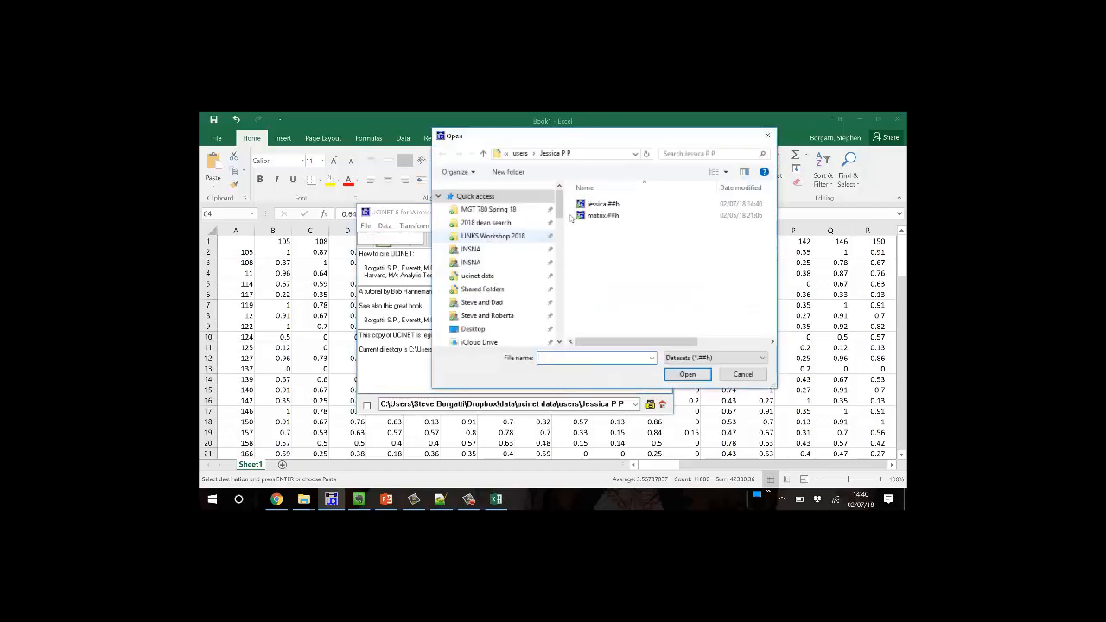
Open the jessica dataset in NetDraw and raise the tie-strength threshold to 0.400.
left_click(602, 203)
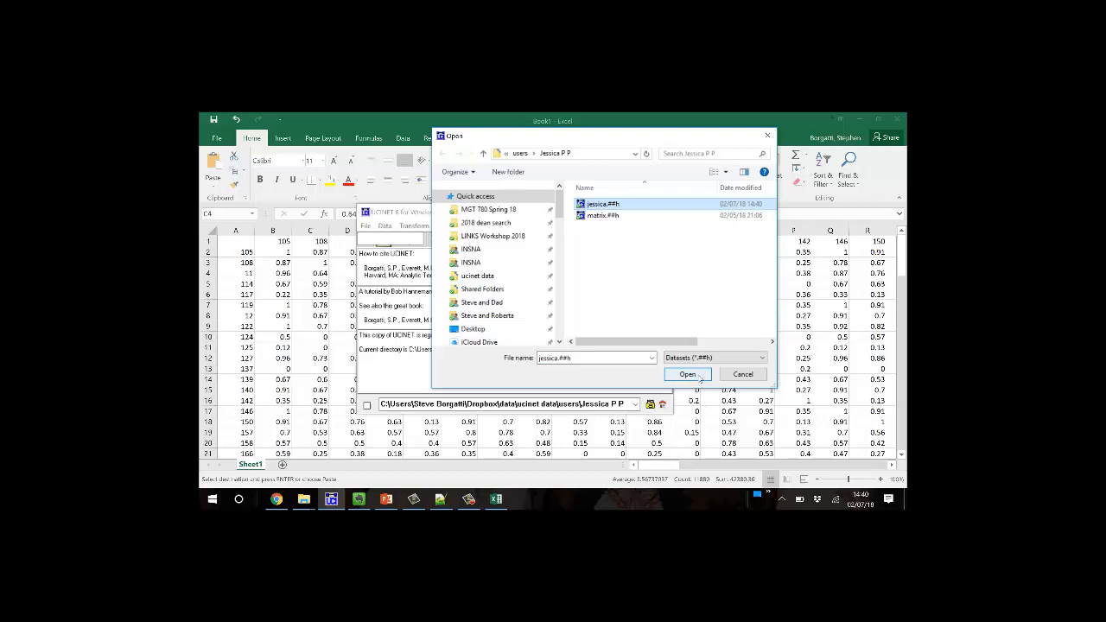
left_click(686, 374)
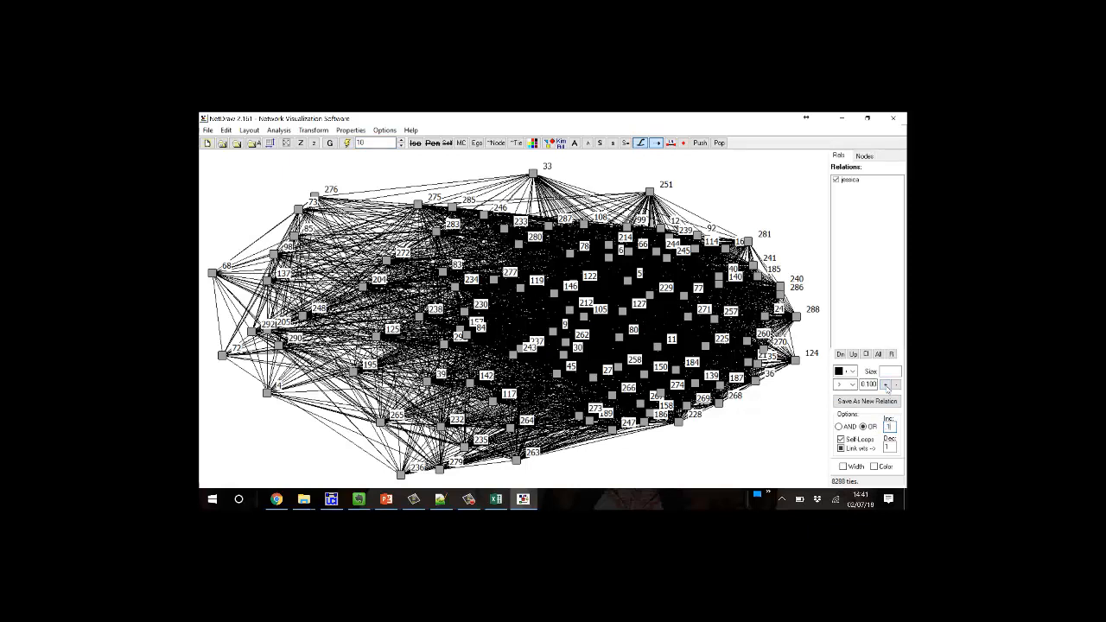
left_click(886, 381)
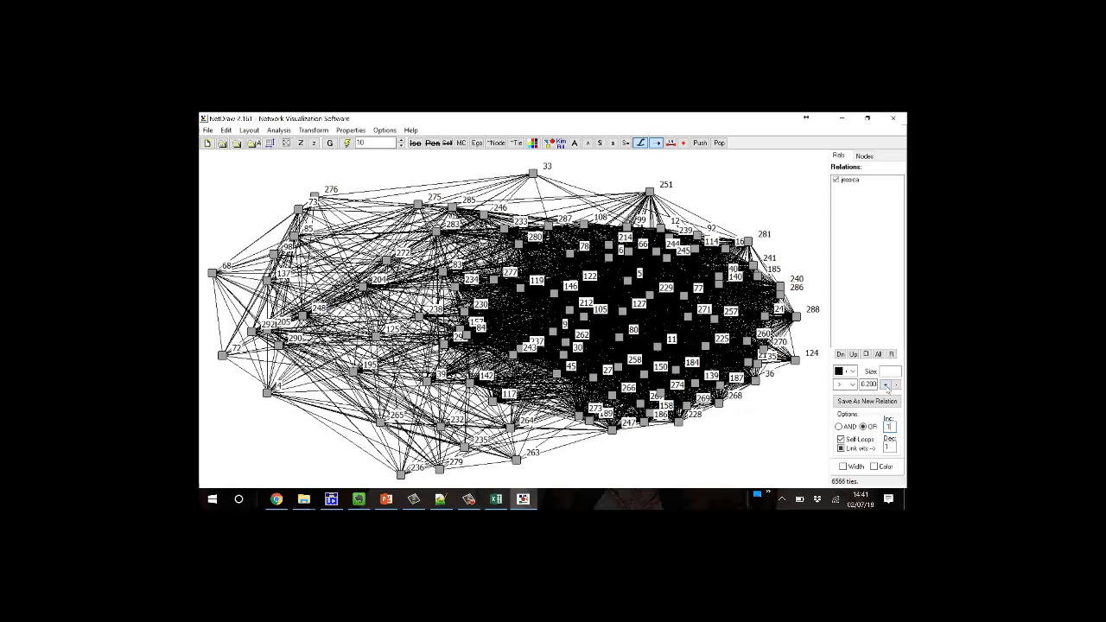
left_click(885, 380)
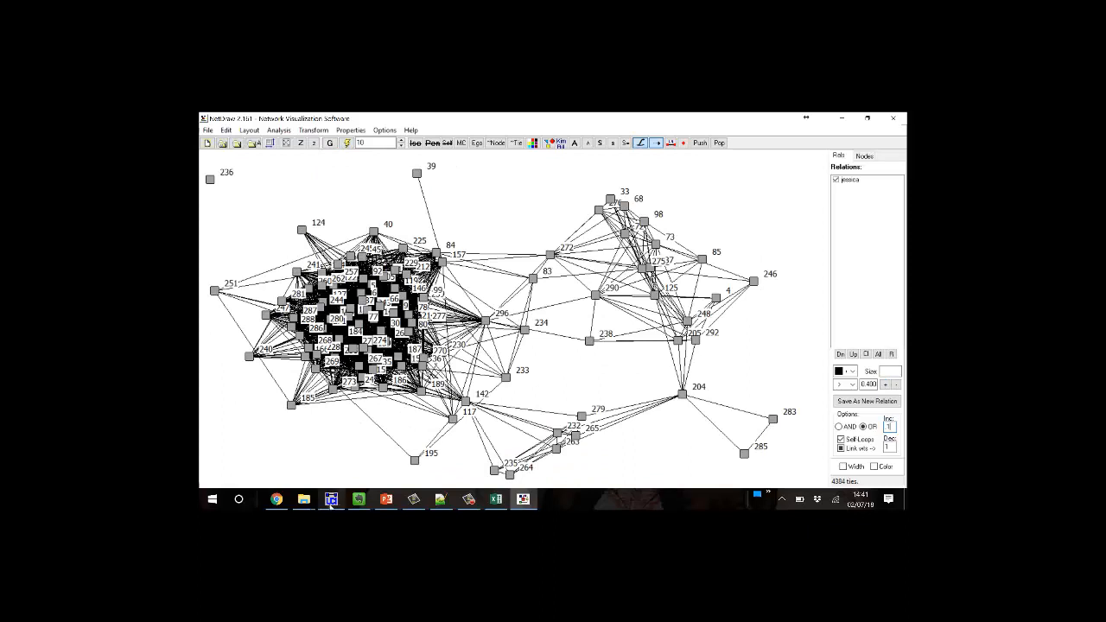
left_click(469, 498)
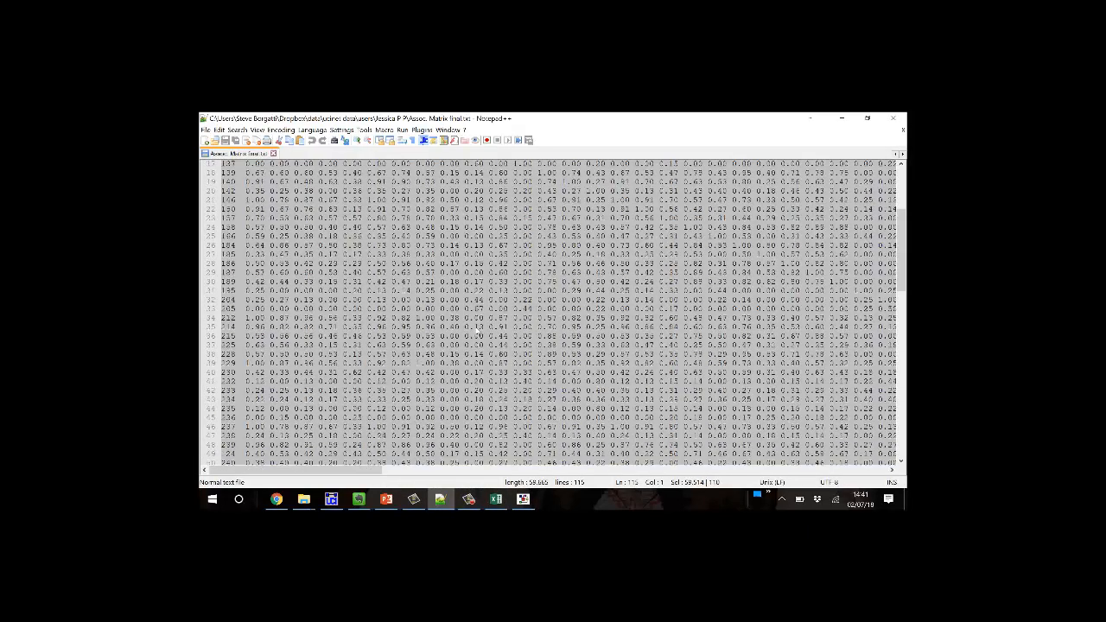
Cut the bottom node-label row in Notepad++ and paste it above the first data row.
scroll("up", 3)
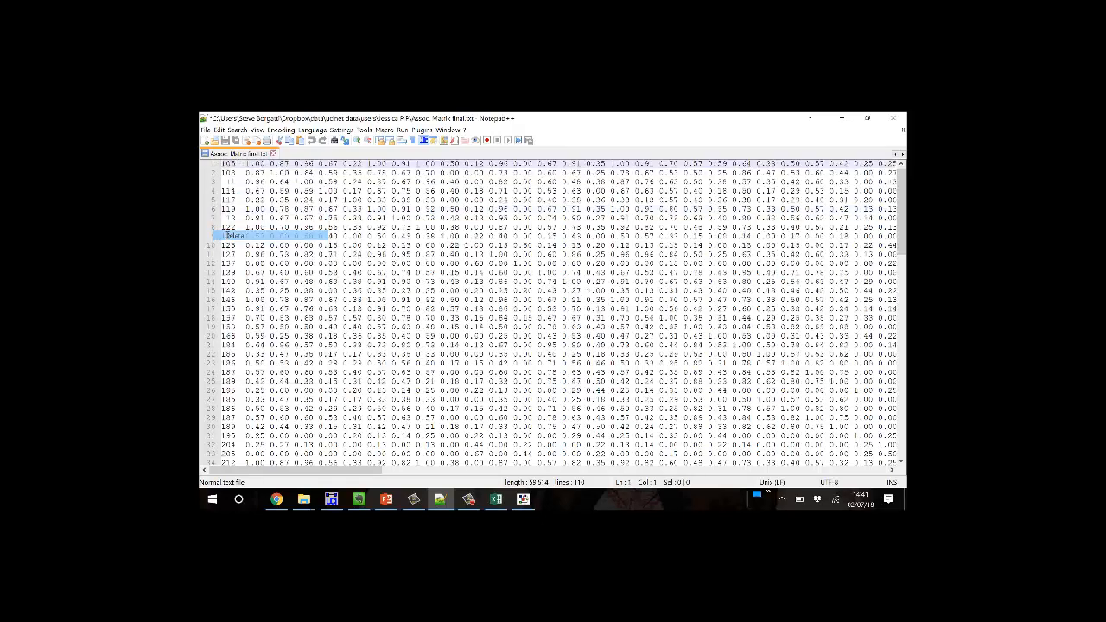
scroll("down", 3)
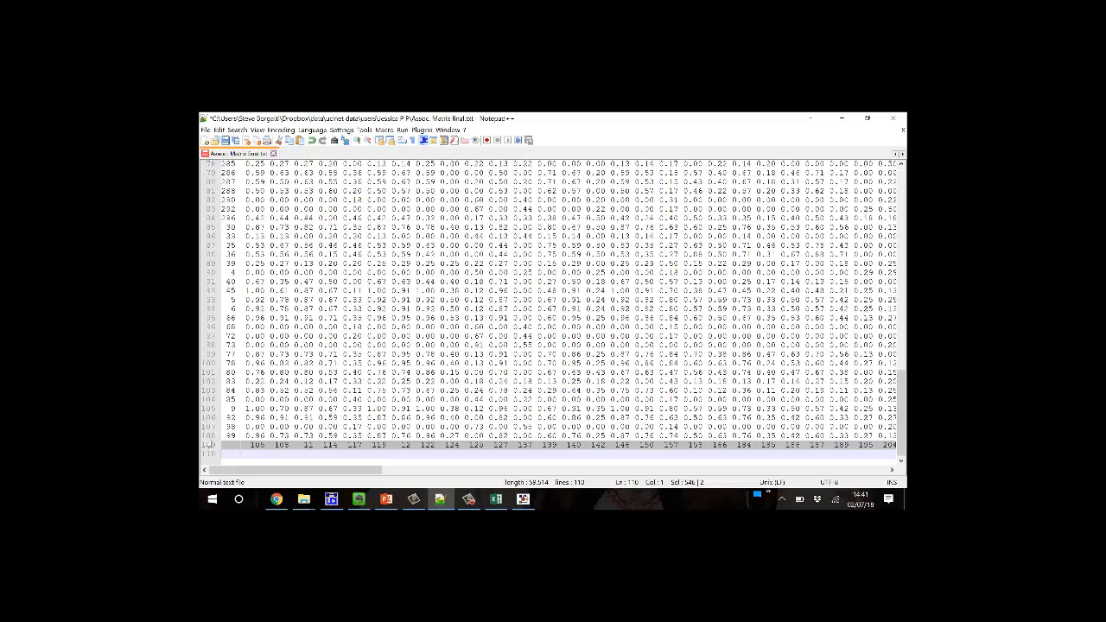
scroll("down", 3)
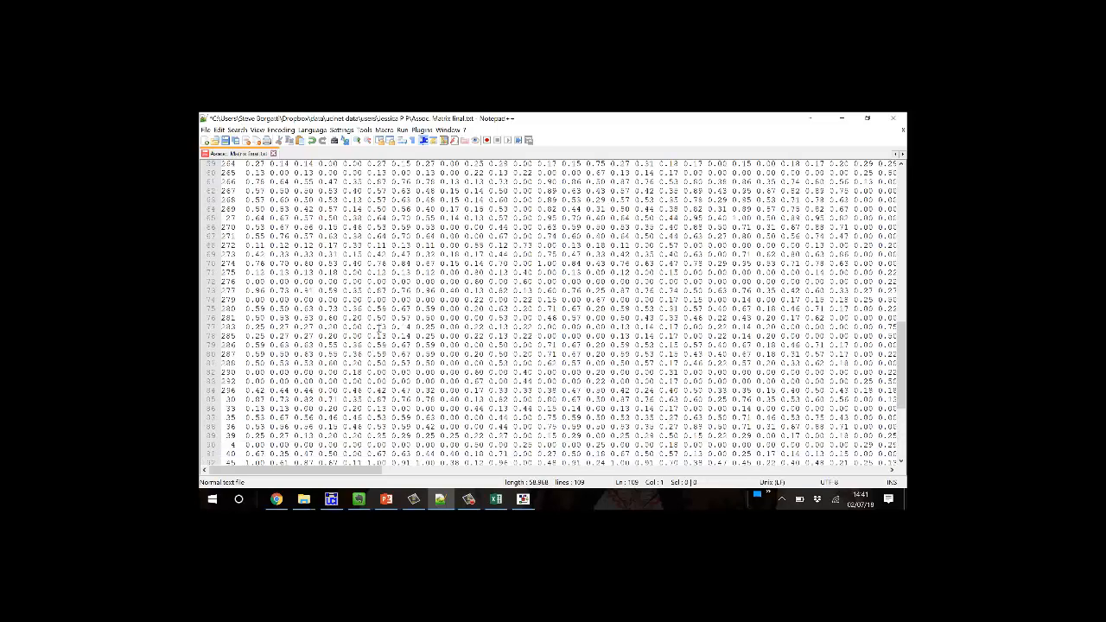
scroll("up", 3)
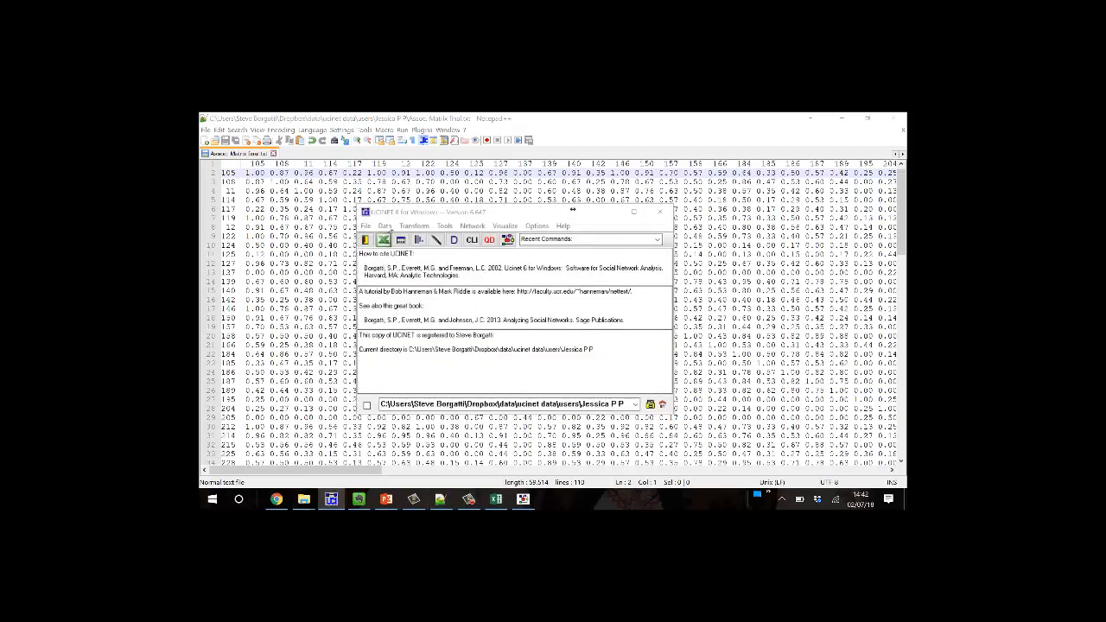
left_click(384, 226)
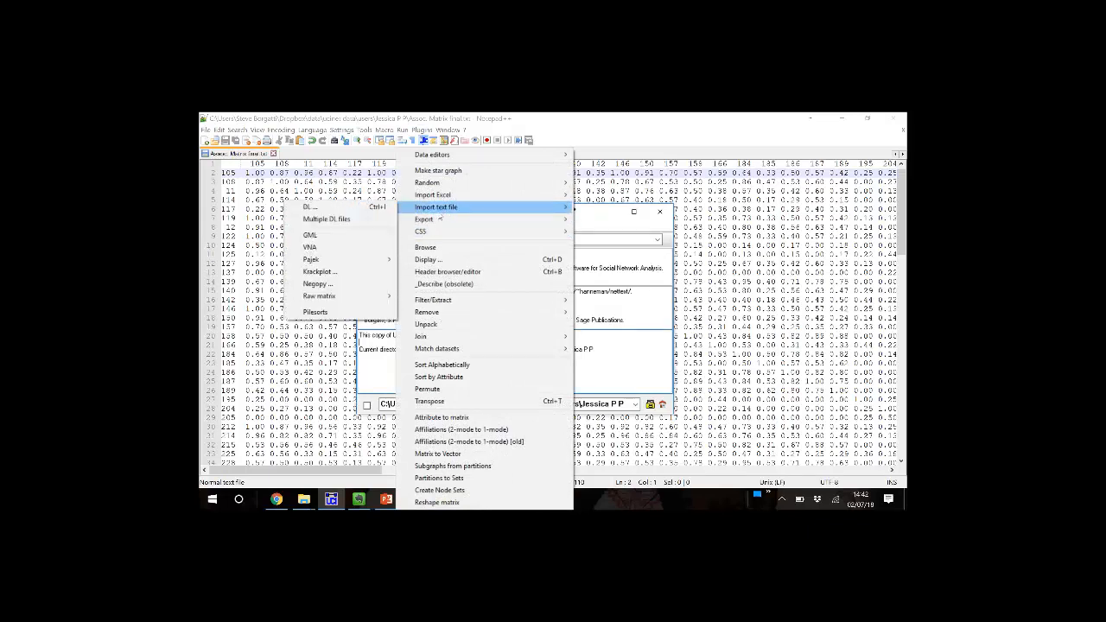
mouse_move(319, 295)
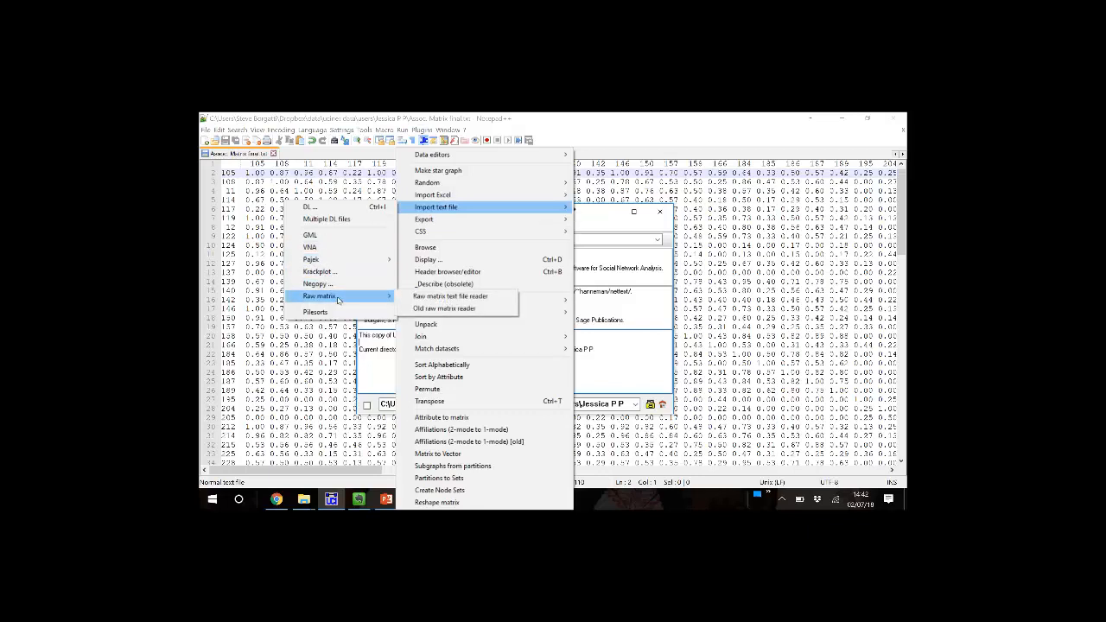
mouse_move(449, 295)
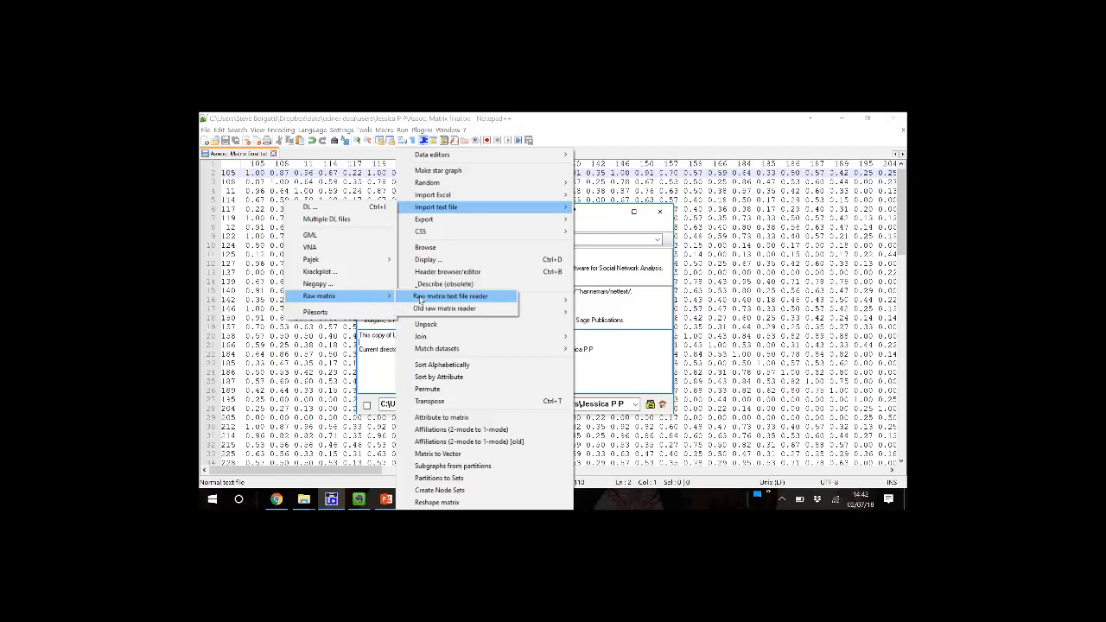
Open Data > Import text file > Raw matrix > Raw matrix text file reader.
left_click(449, 296)
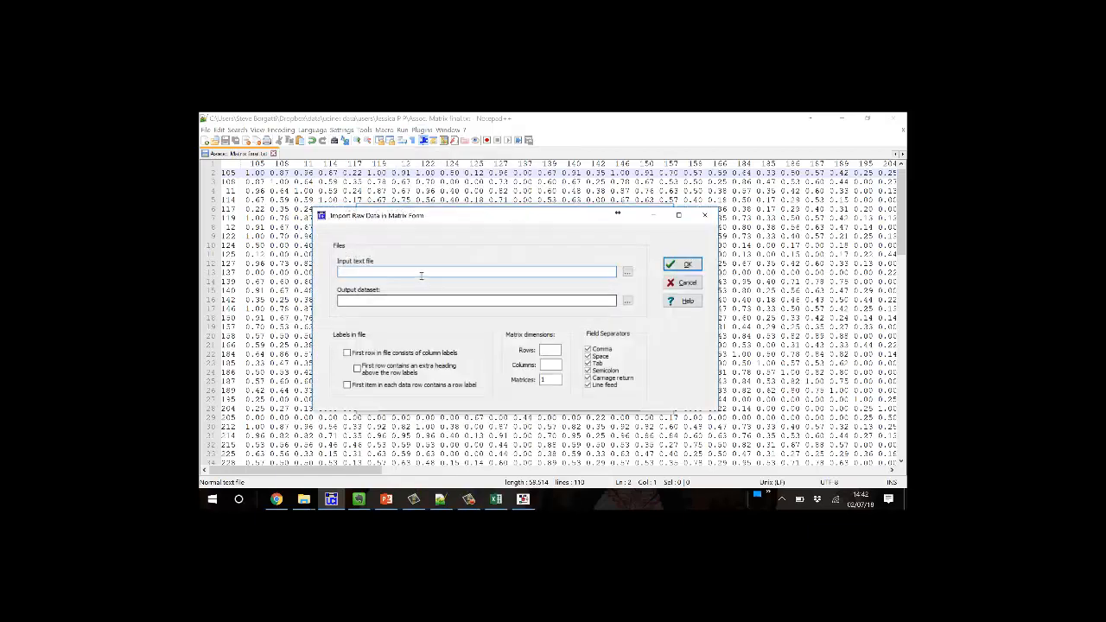
Import Assoc. Matrix final.txt using its first row and first column as labels.
left_click(626, 271)
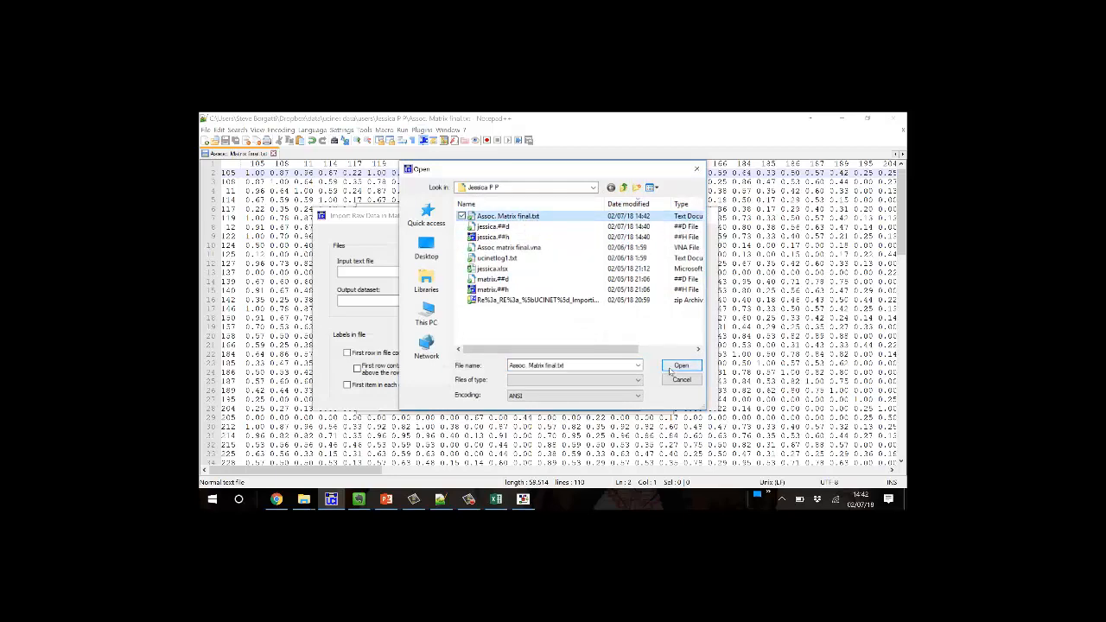
left_click(681, 364)
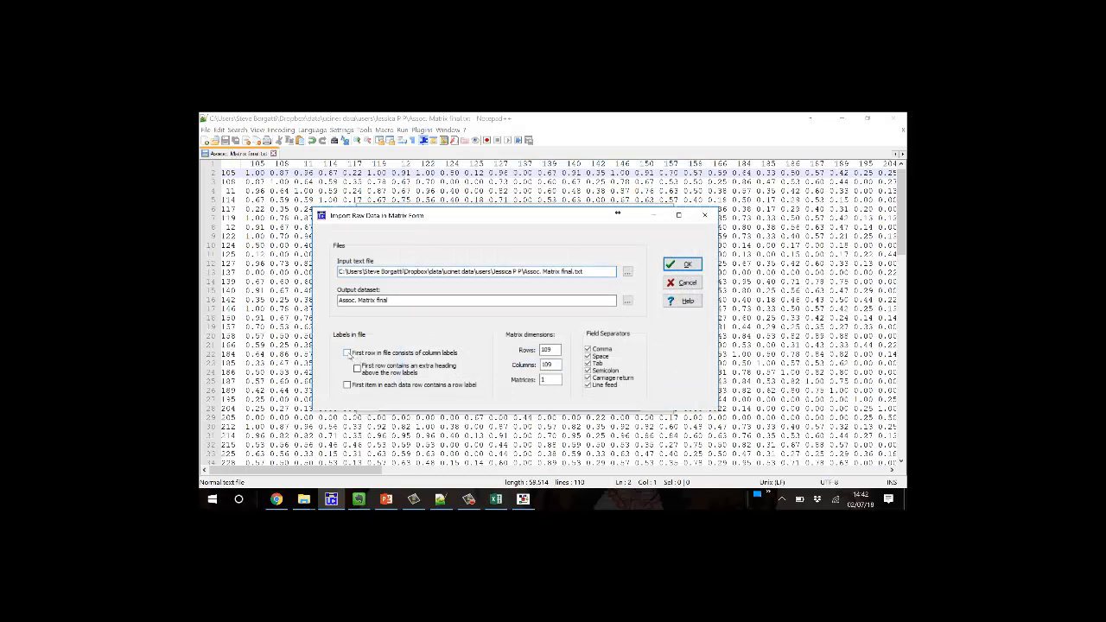
left_click(347, 352)
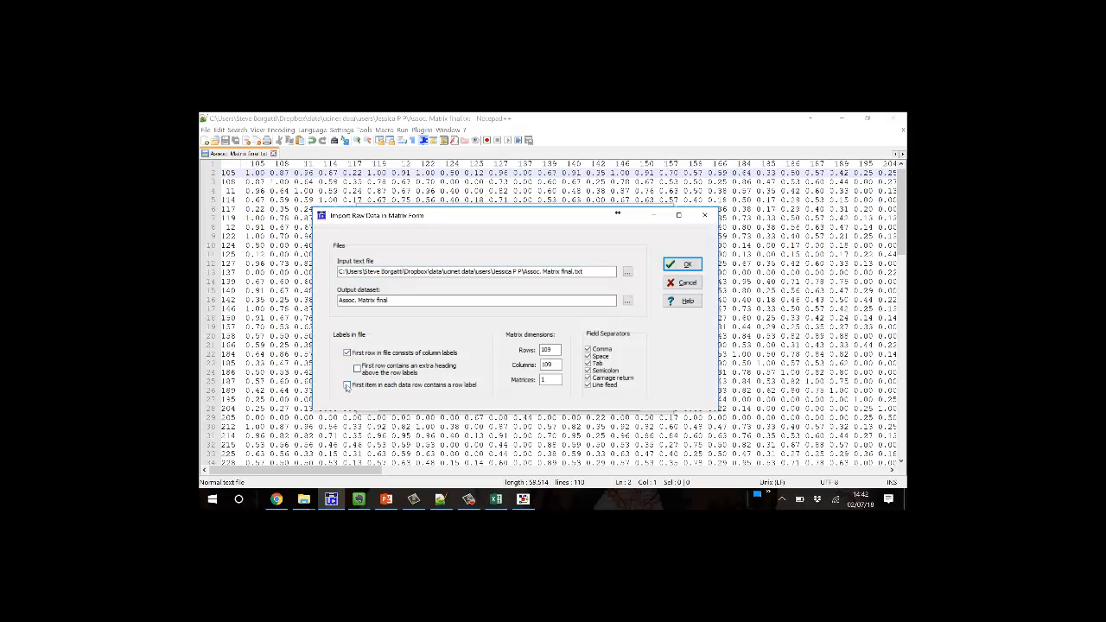
left_click(348, 384)
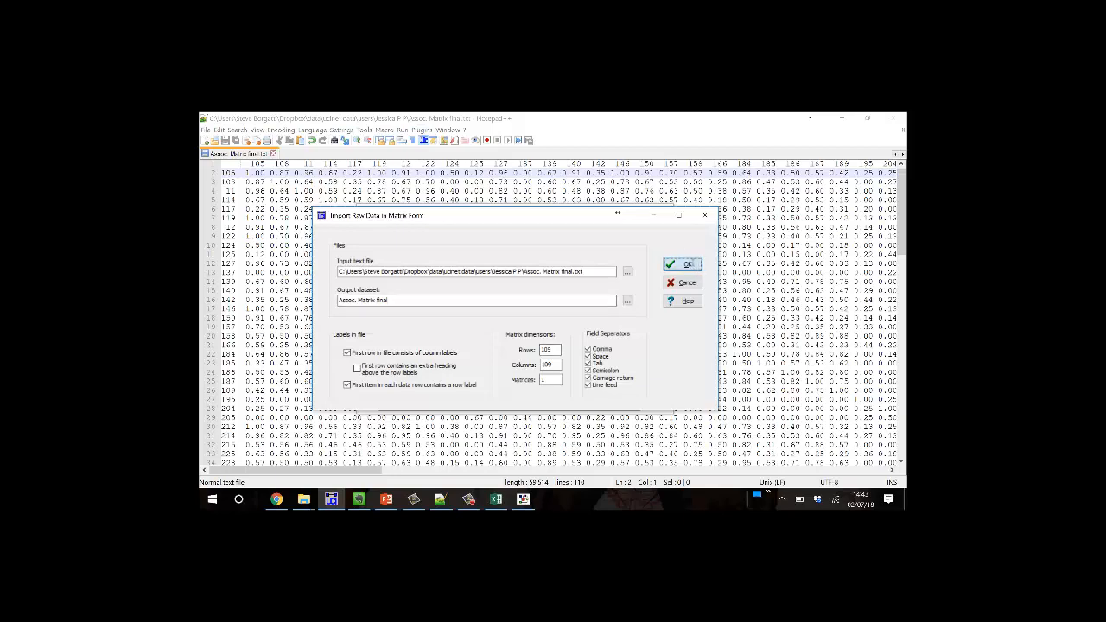
left_click(682, 263)
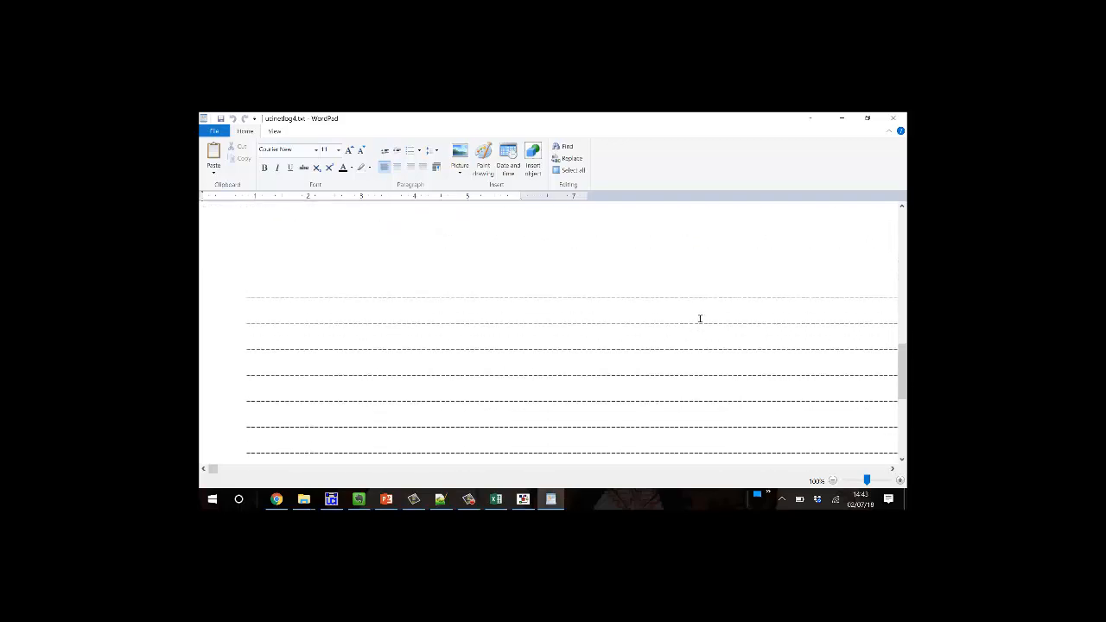
Scroll ucinetlog4.txt to the missing-numbers WARNING line, then close WordPad.
scroll("down", 3)
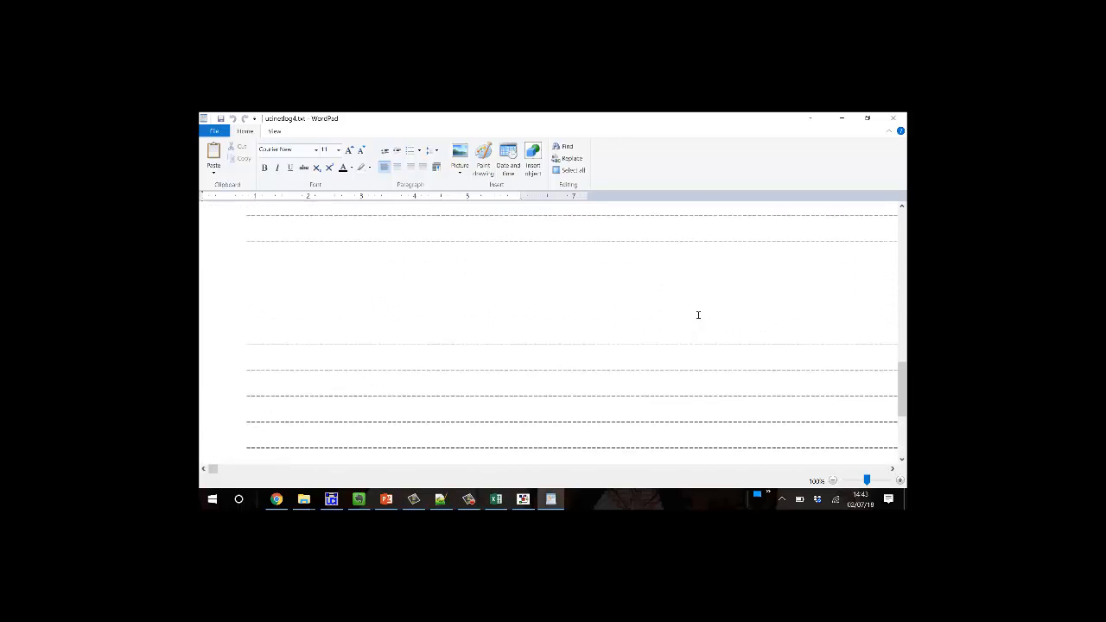
scroll("up", 3)
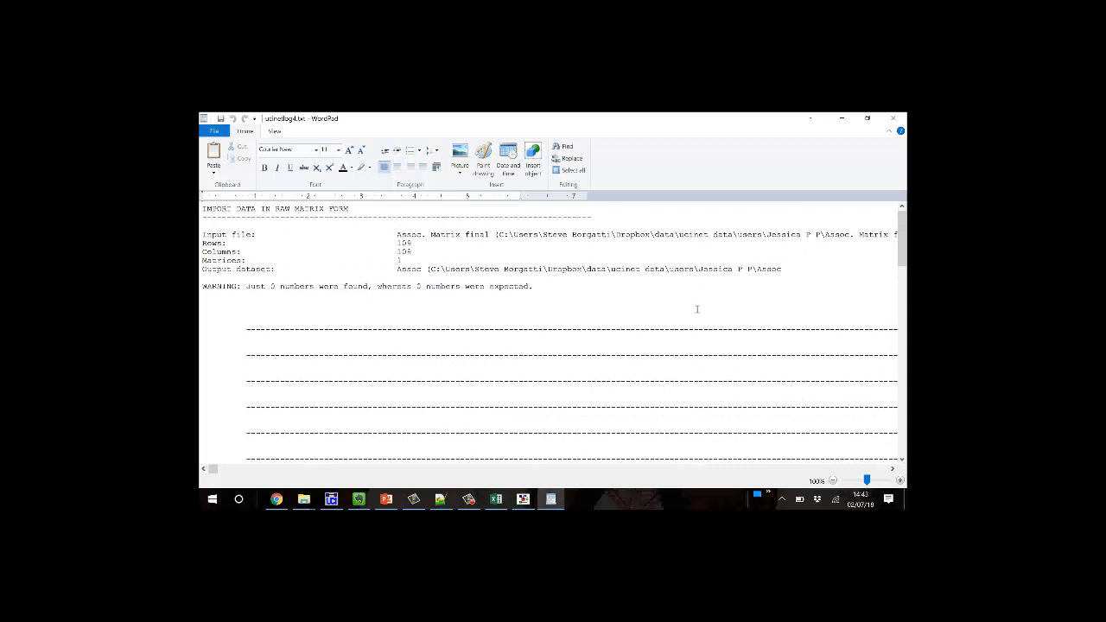
mouse_move(708, 296)
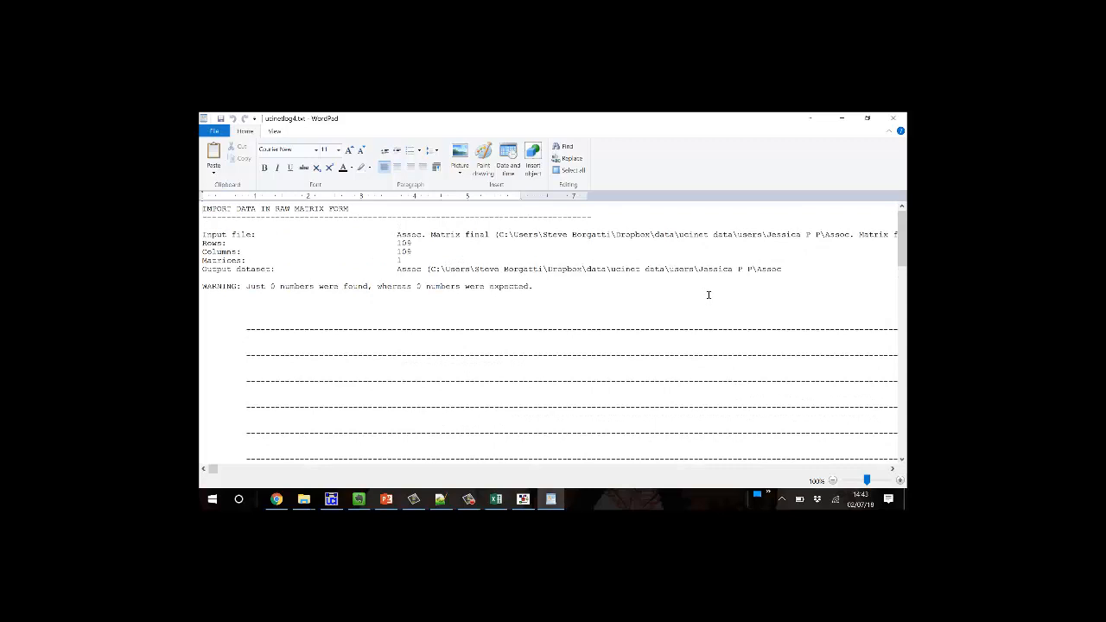
mouse_move(711, 288)
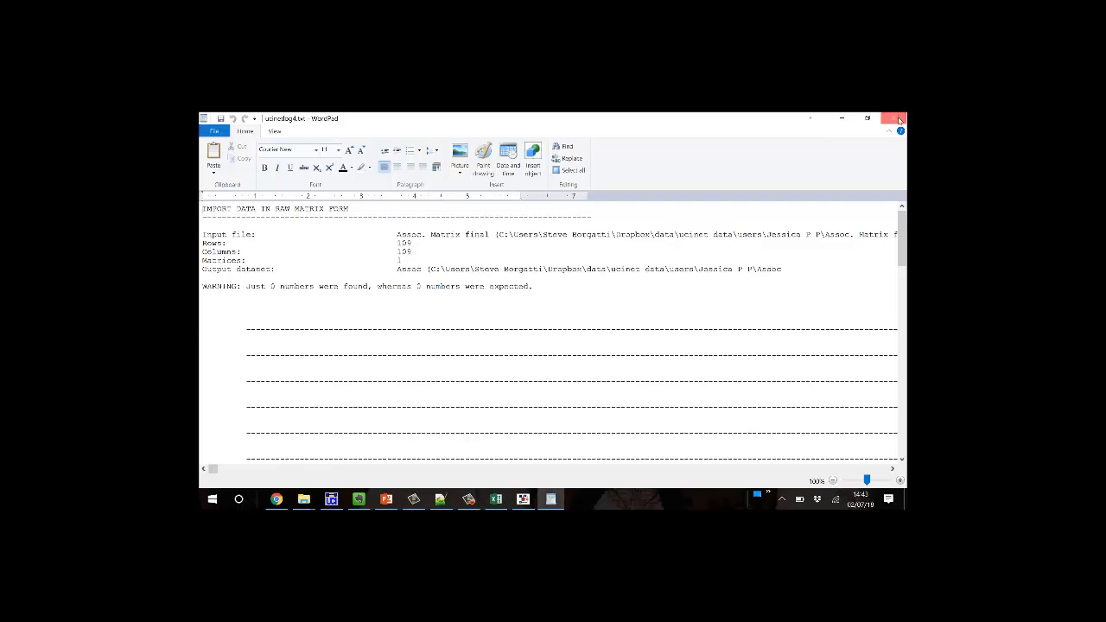
left_click(896, 118)
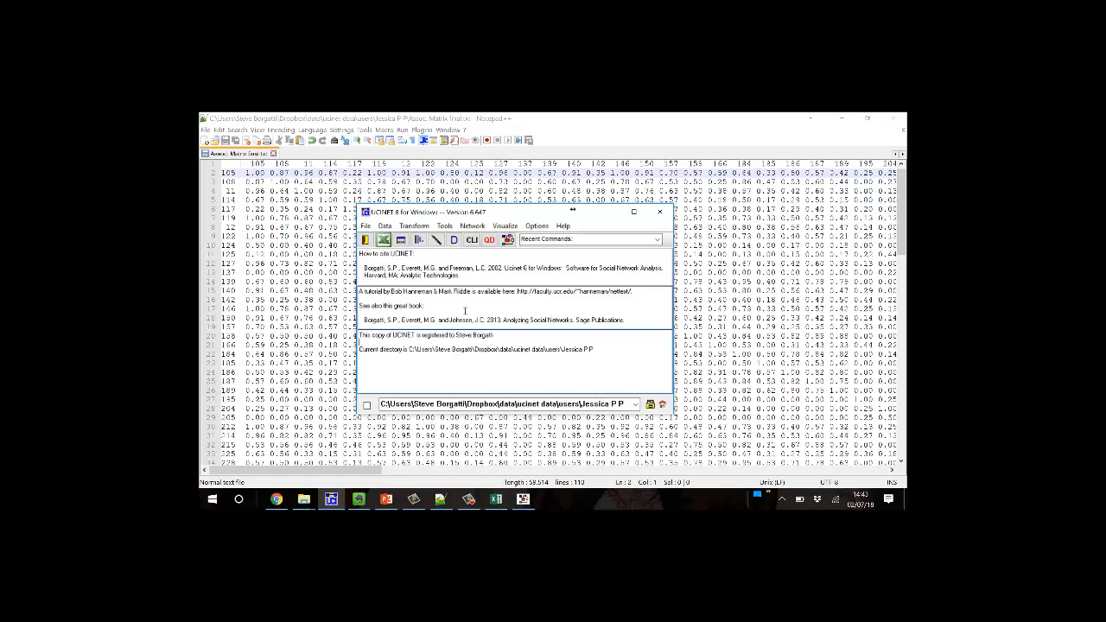
Rerun the raw matrix import and close the resulting ucinetlog5.txt WordPad log.
left_click(384, 225)
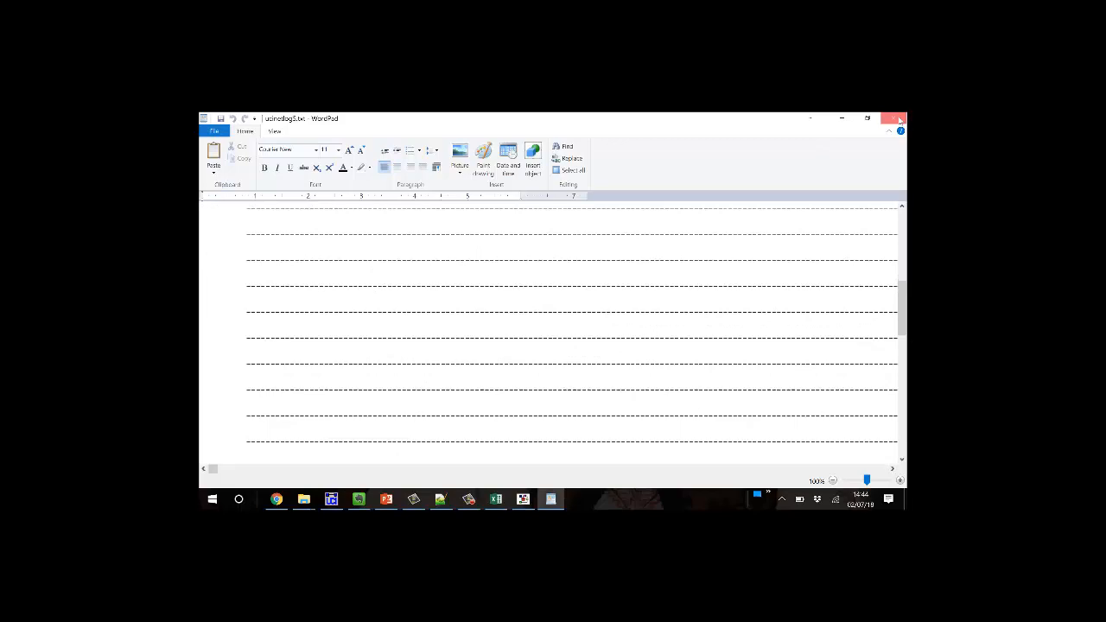
left_click(893, 119)
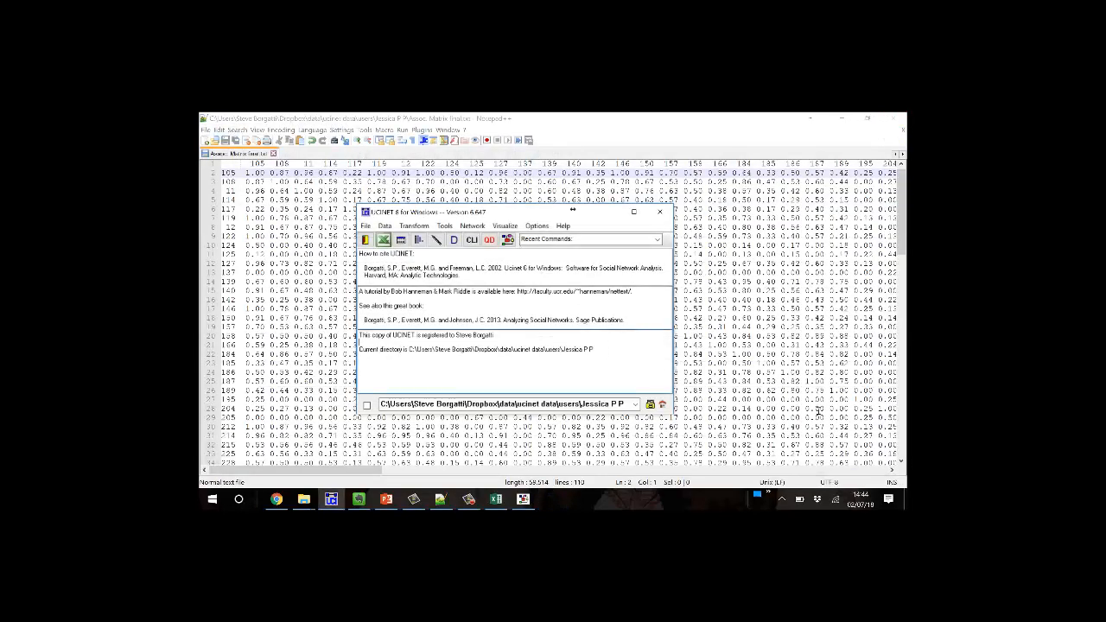